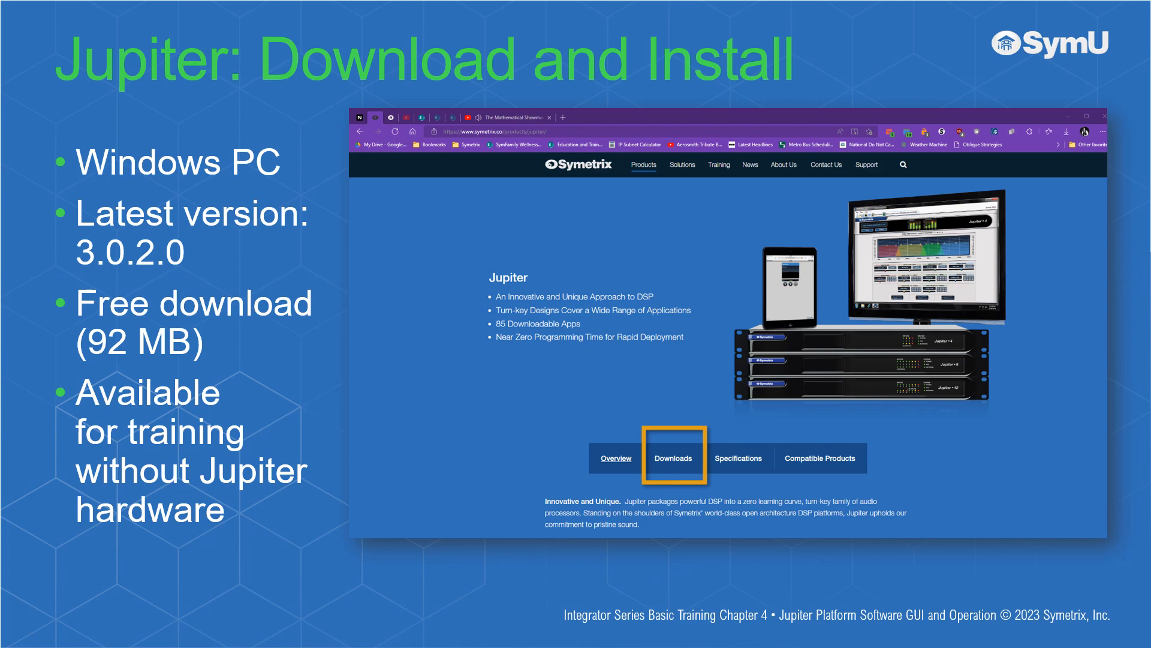
# - Advance through the install wizard slide to 'Launching the Package' with its three opening choices
pyautogui.press('right')
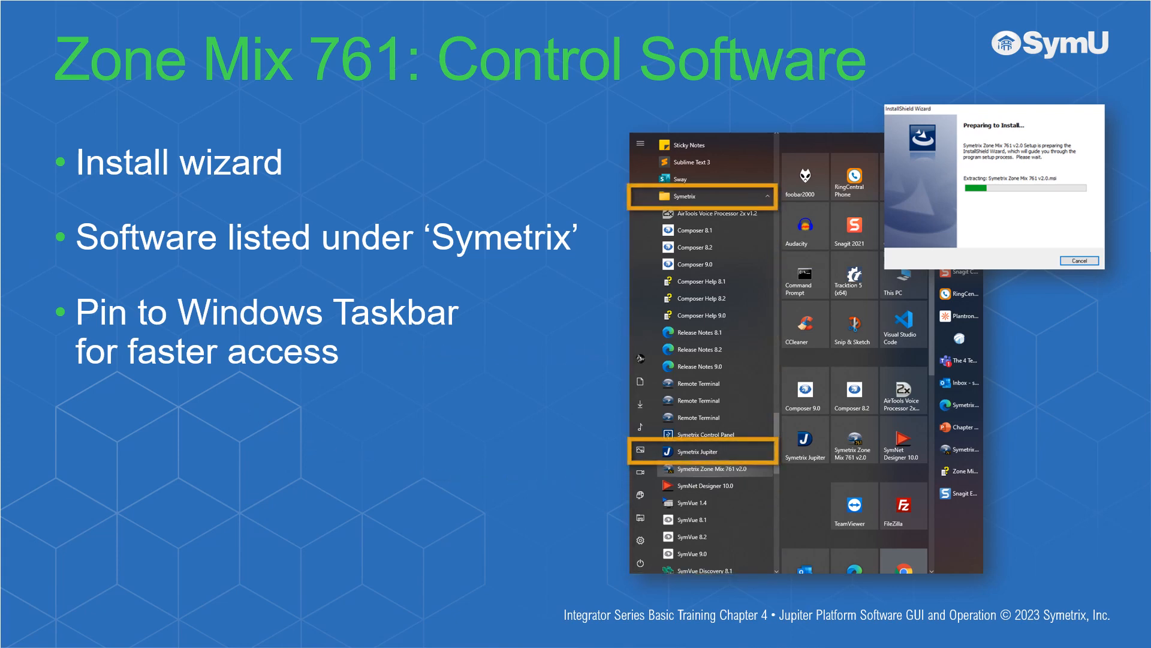
pyautogui.press('right')
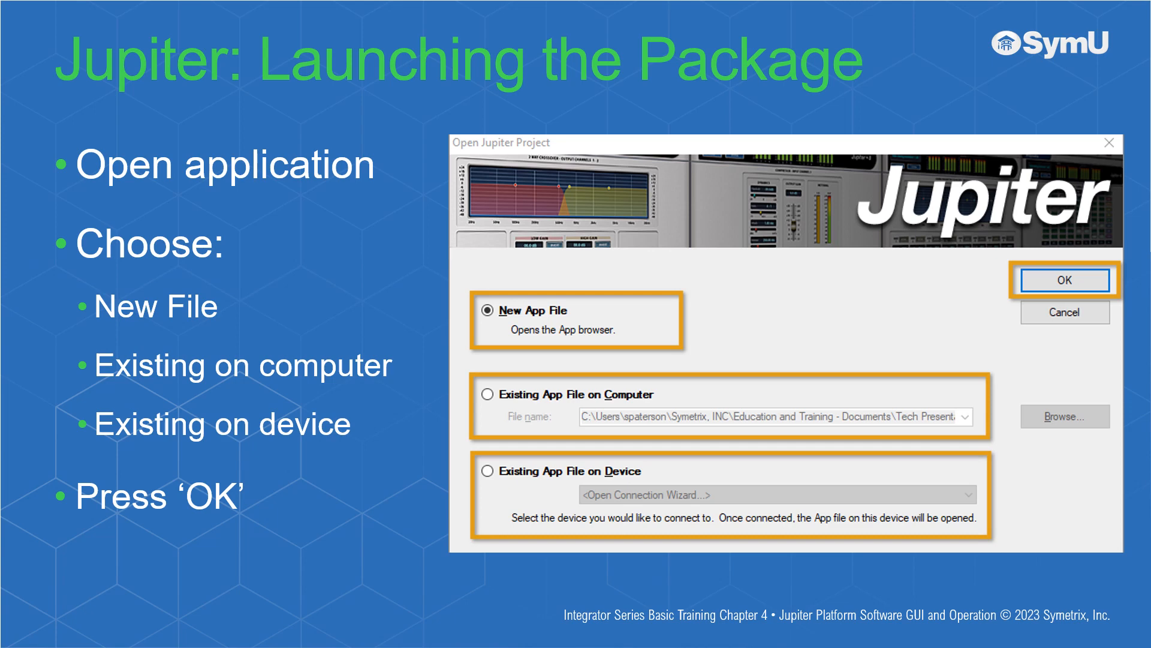
# - Advance to the 'Graphic User Interface' slide showing the BGM Zone Mixer #1 layout
pyautogui.click(1063, 280)
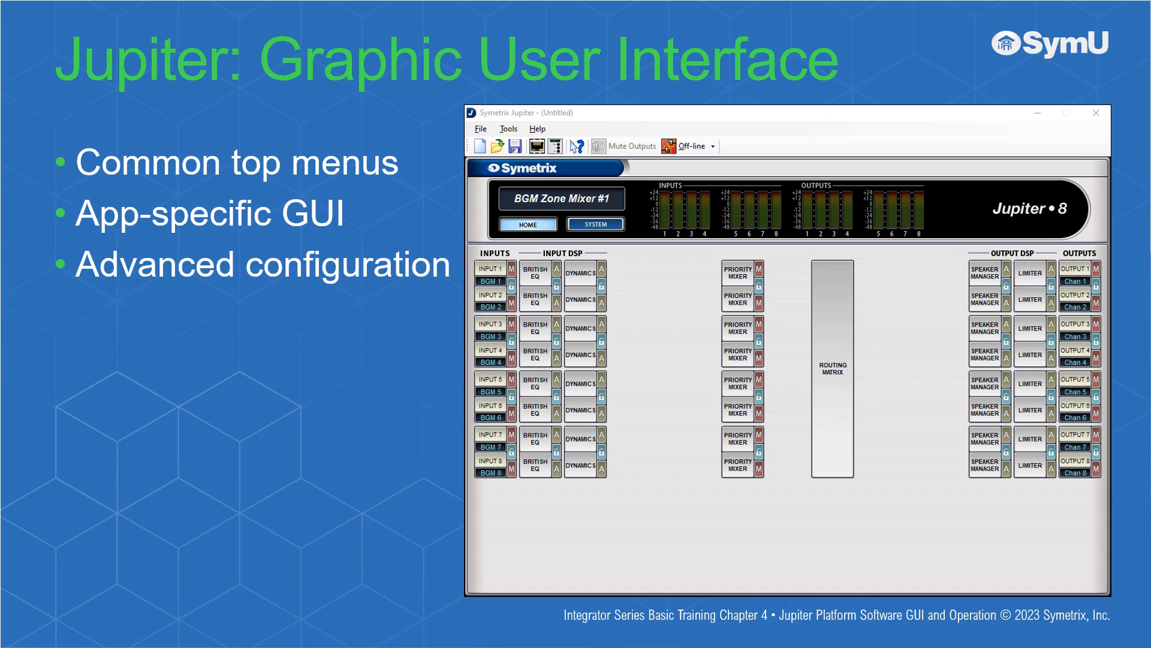
# - Advance through the 'Top-Level Menus' slide (File, Tools, Help) to the Tools menu slide
pyautogui.press('Right')
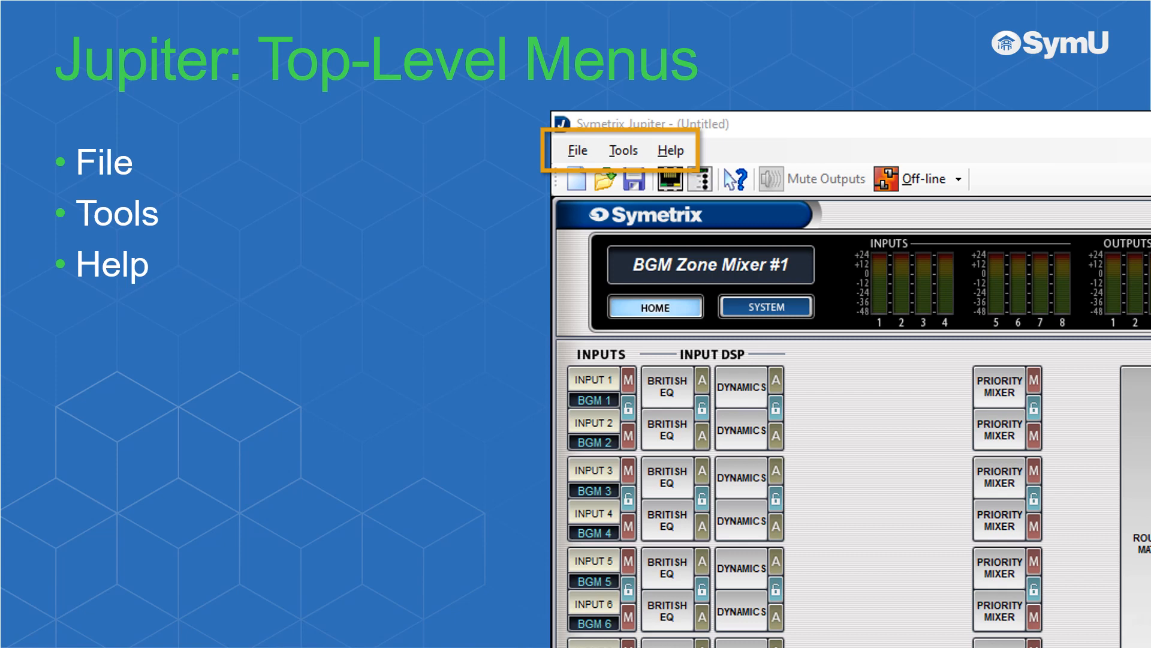
pyautogui.click(578, 150)
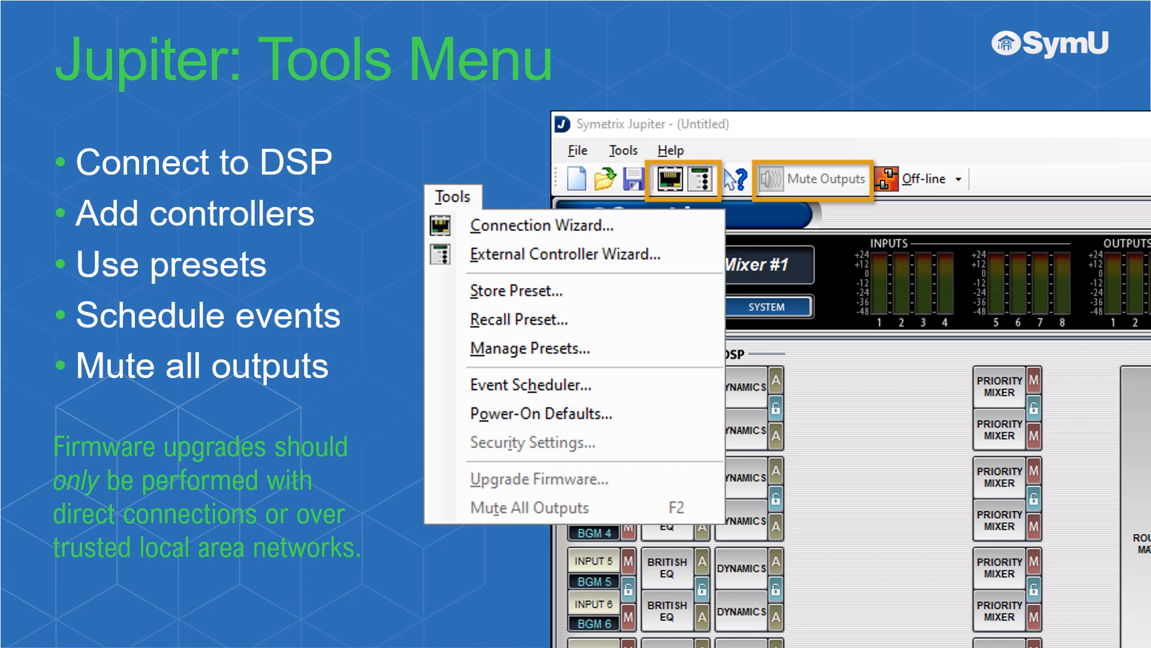
# - Advance from the Tools menu slide to the Help menu slide on built-in help and About
pyautogui.click(669, 150)
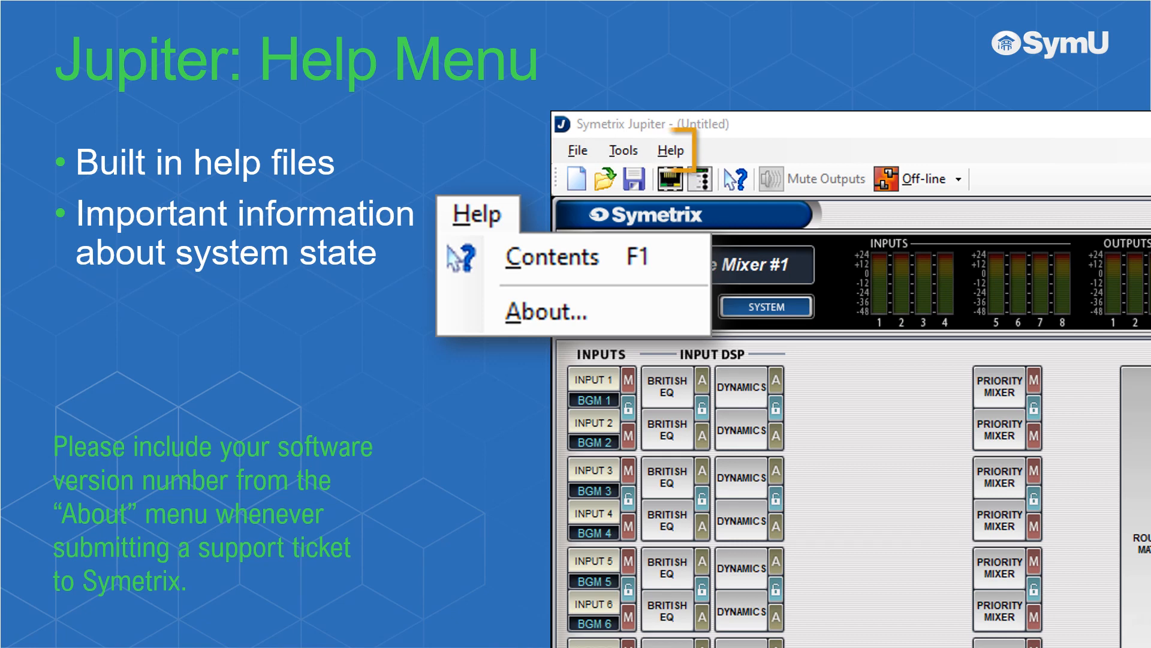